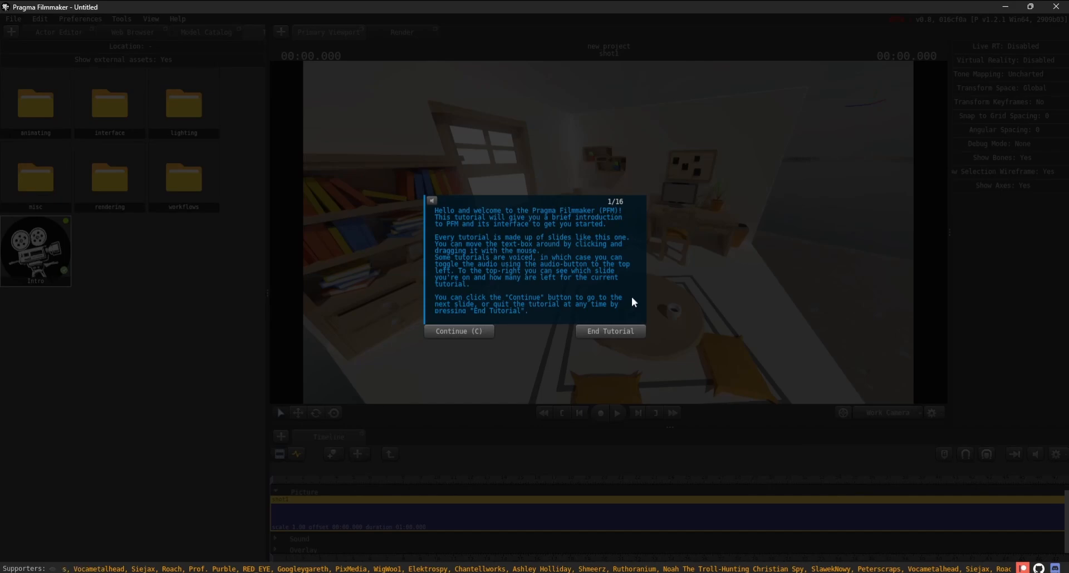
mouse_move(601, 293)
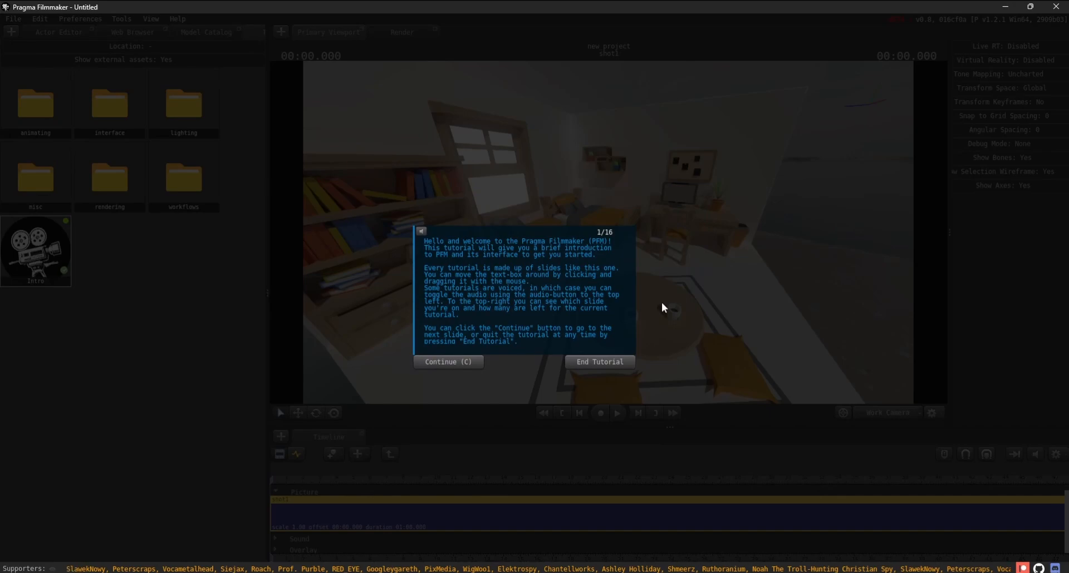
mouse_move(421, 231)
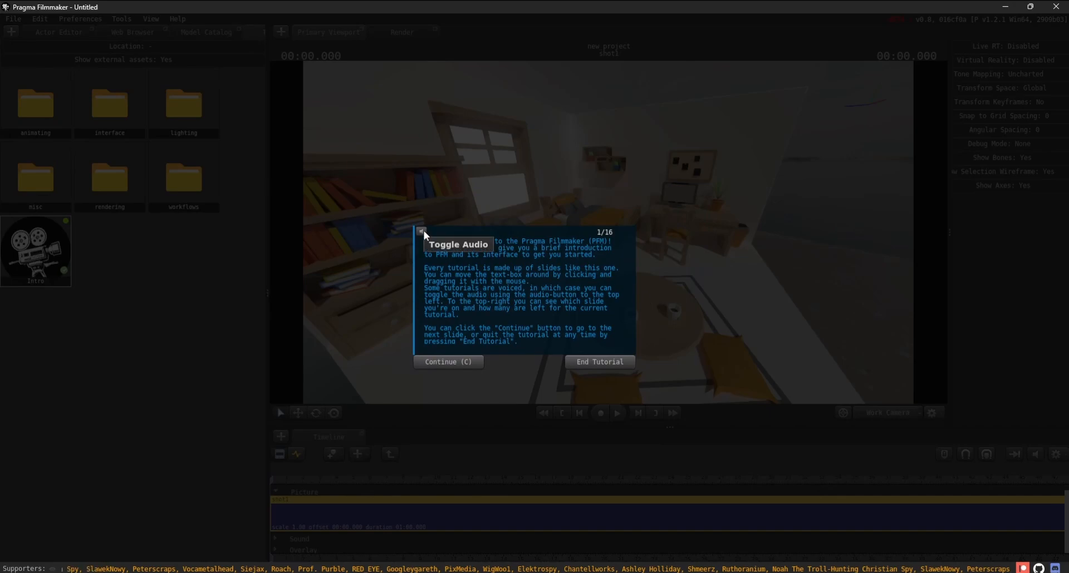
mouse_move(628, 252)
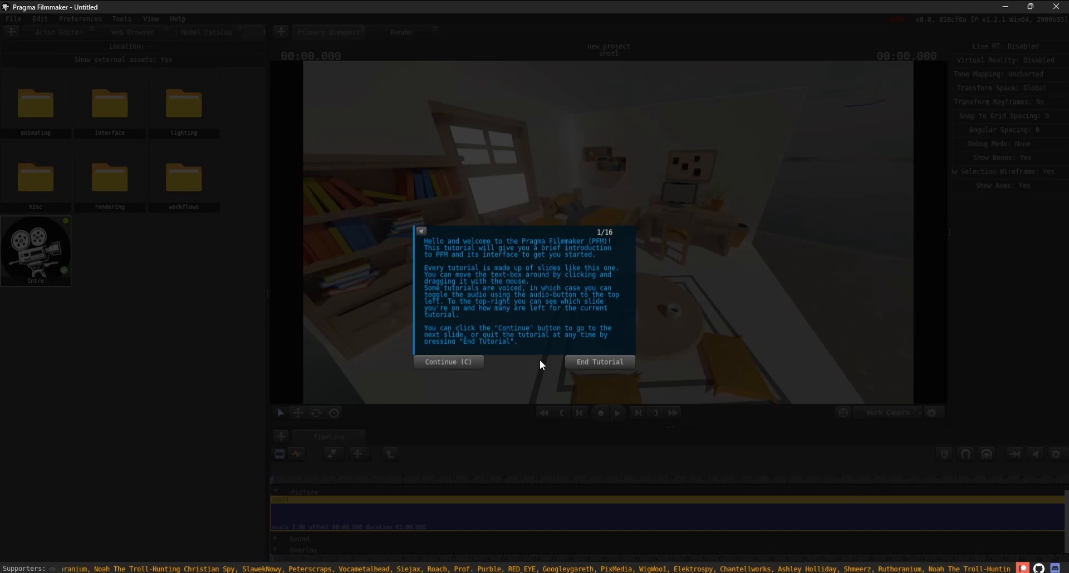
Step: Advance to slide 2 and expand environment, Sky, Model and cameras in the Actor Editor tree
click(447, 362)
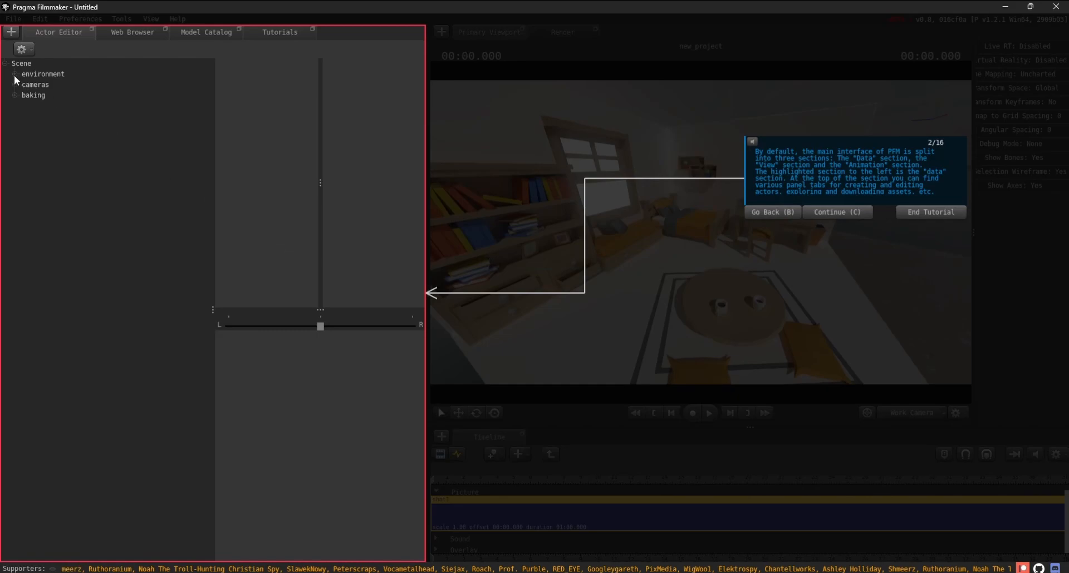
click(15, 73)
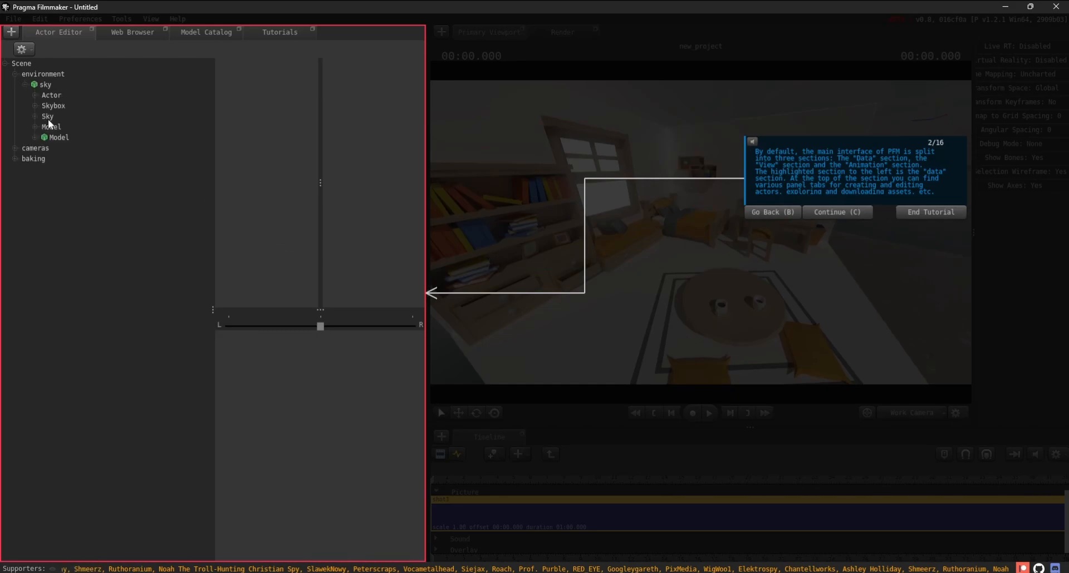
click(36, 117)
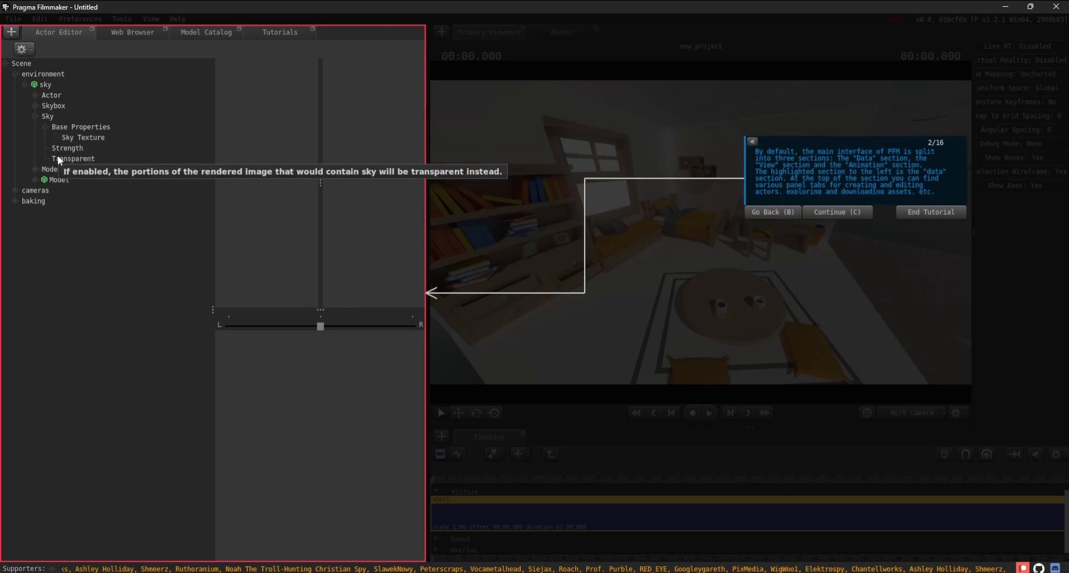
mouse_move(36, 183)
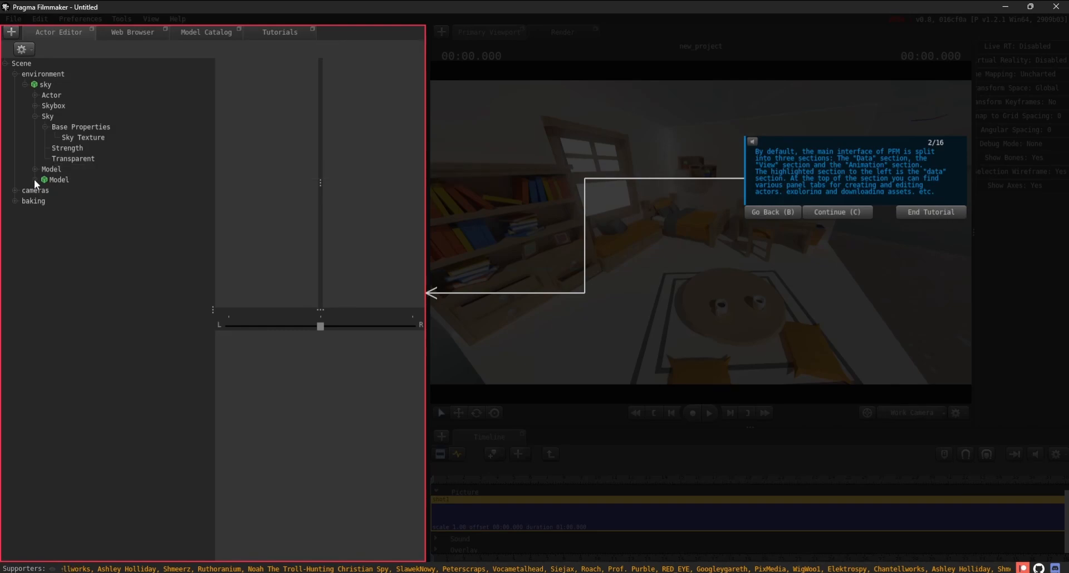
click(42, 179)
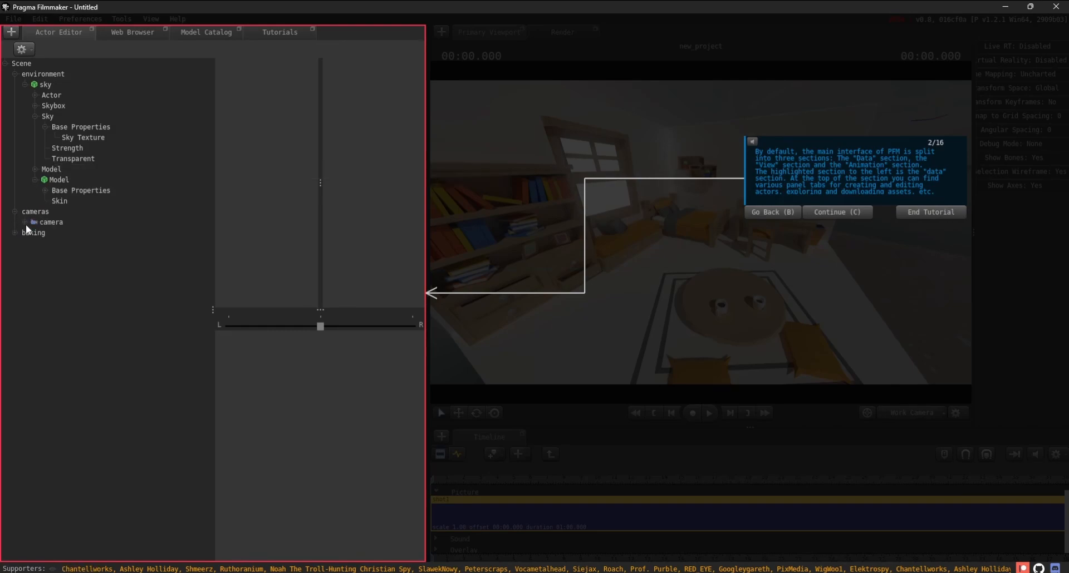
click(27, 222)
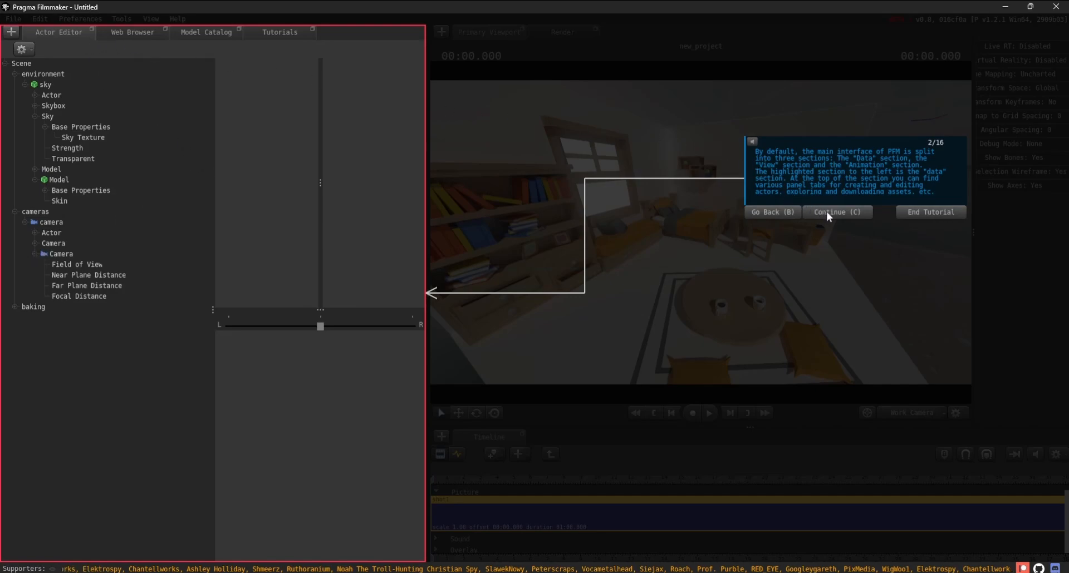
Step: Browse the list of addable panels via the + button, close it and reach slide 4
click(836, 212)
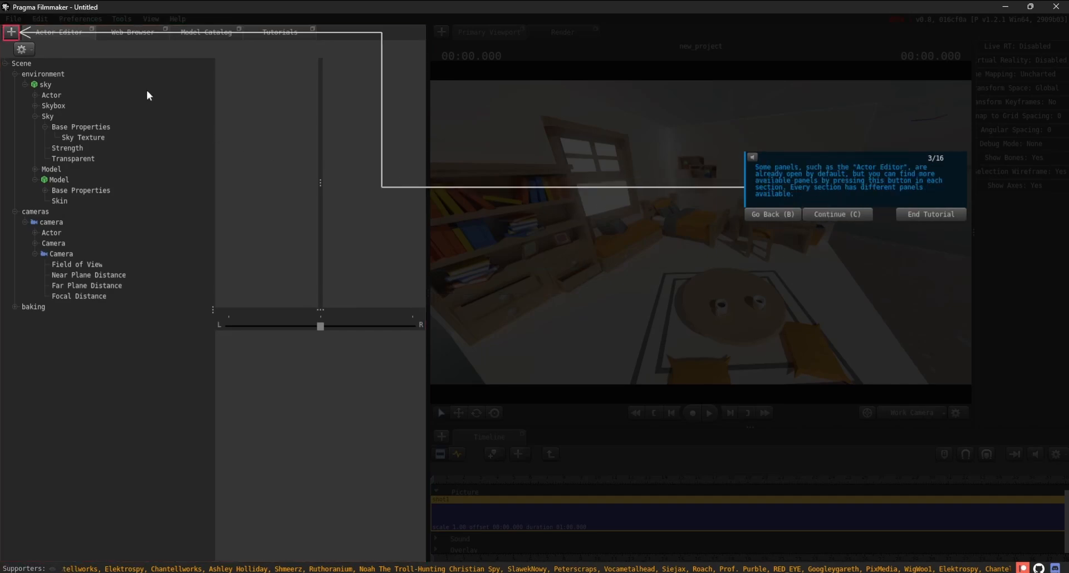
click(11, 32)
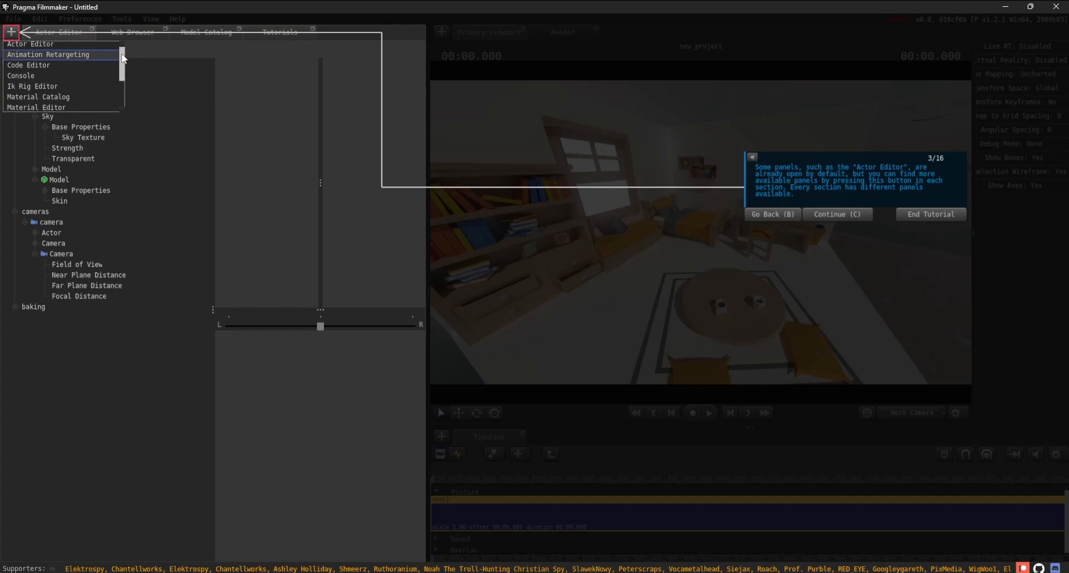
scroll(down, 3)
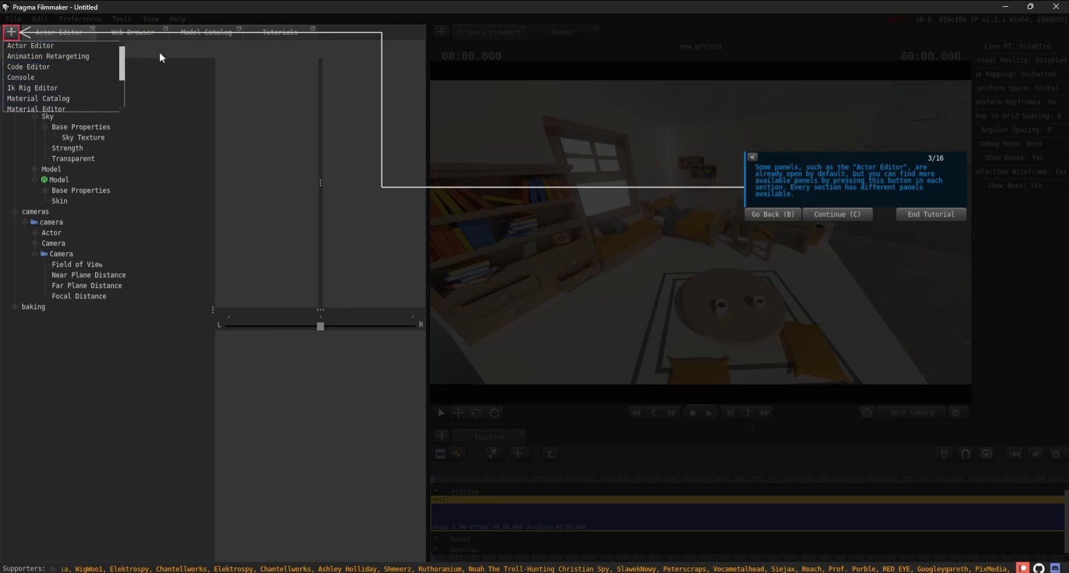
click(836, 214)
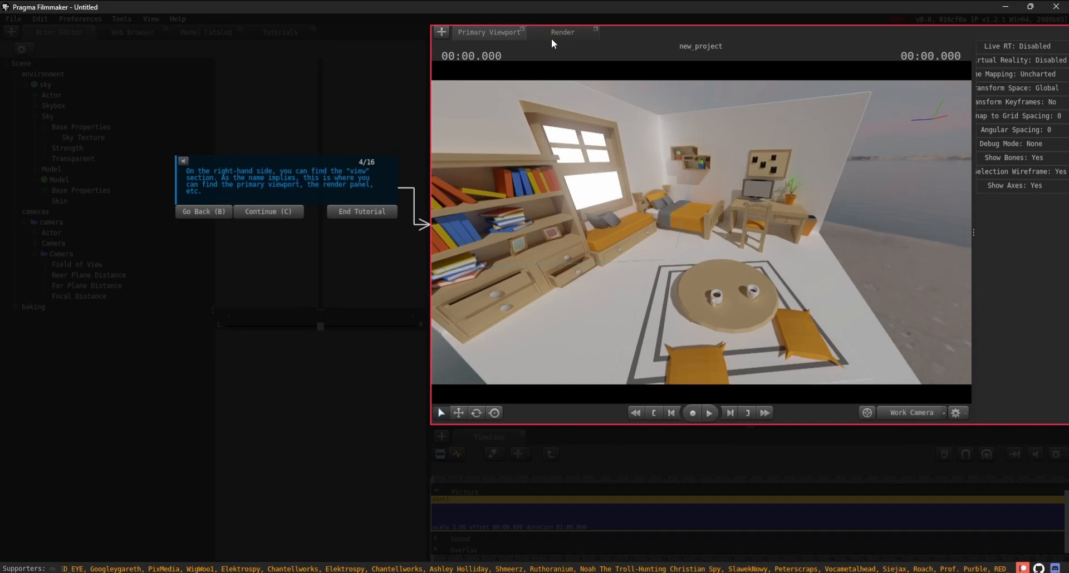
Step: View the Render panel, then return to the Primary Viewport
click(561, 32)
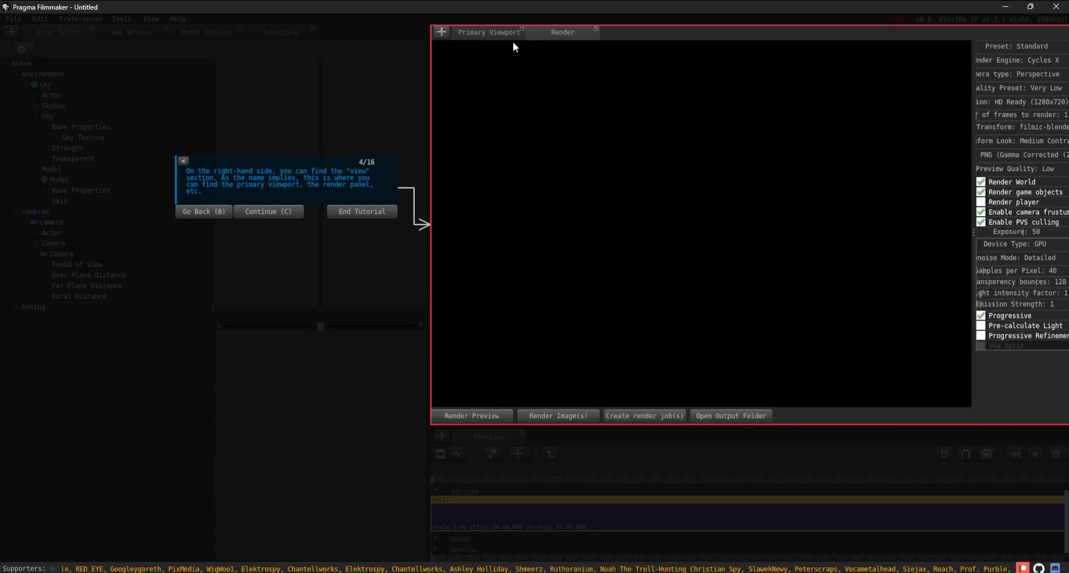
click(268, 210)
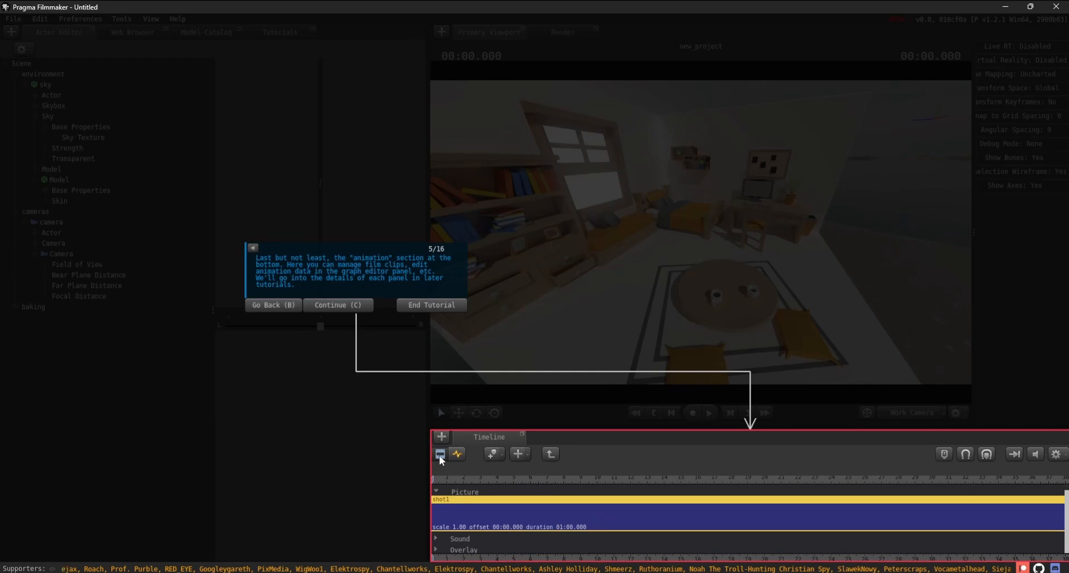
Step: Toggle Graph Editor and back to Timeline, then advance to the layout-resizing slide 6
click(456, 454)
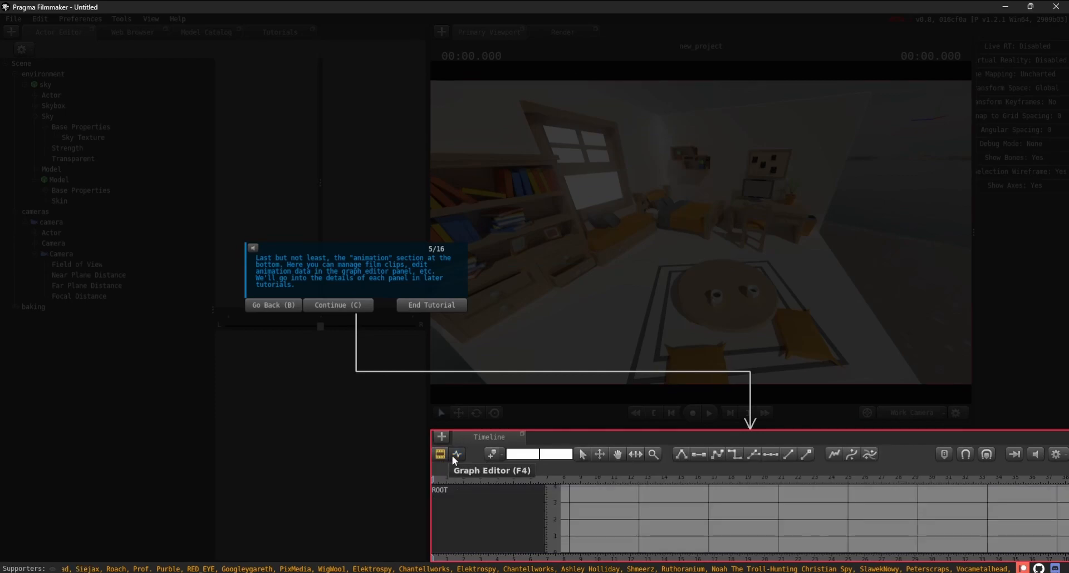
click(441, 454)
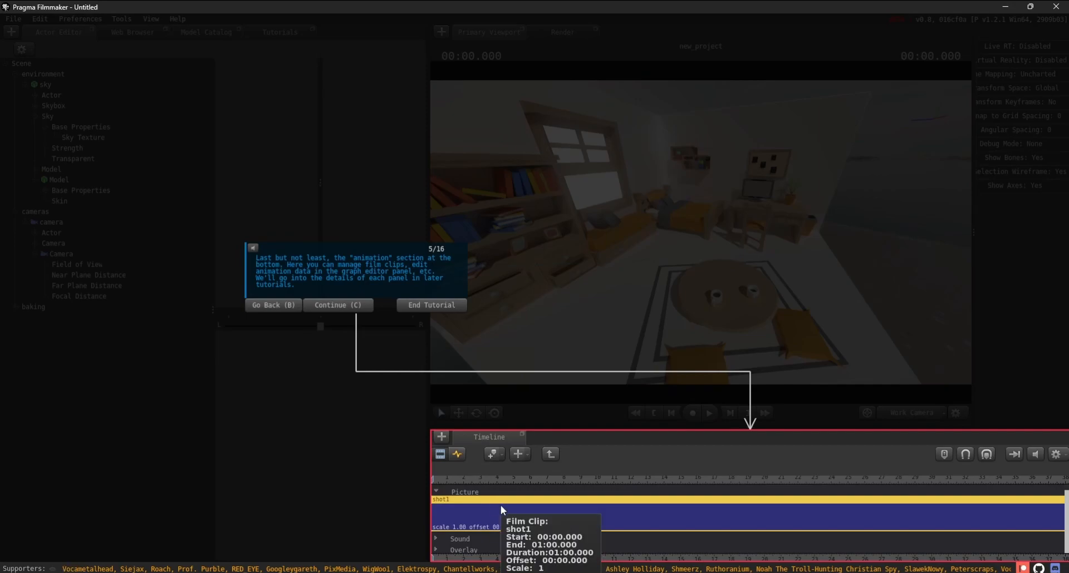
click(337, 305)
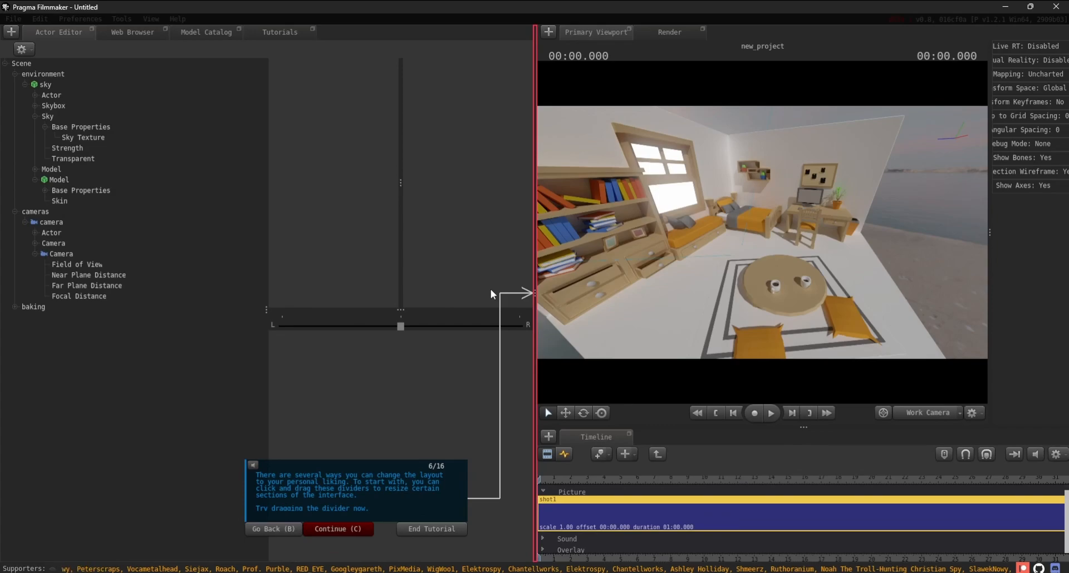
mouse_move(532, 272)
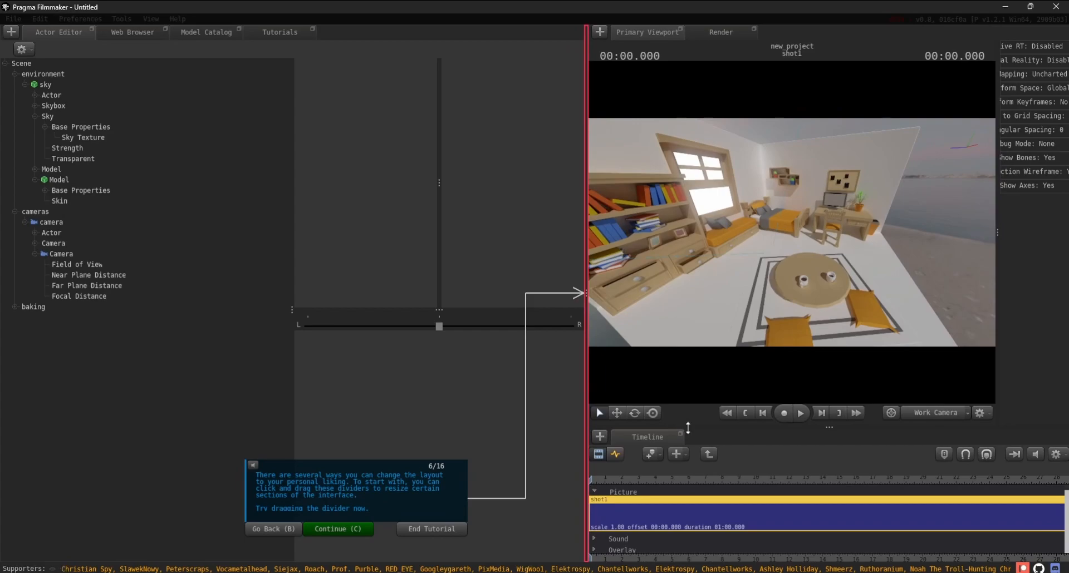
Step: Advance to slide 7 about detaching a panel into its own window
click(337, 529)
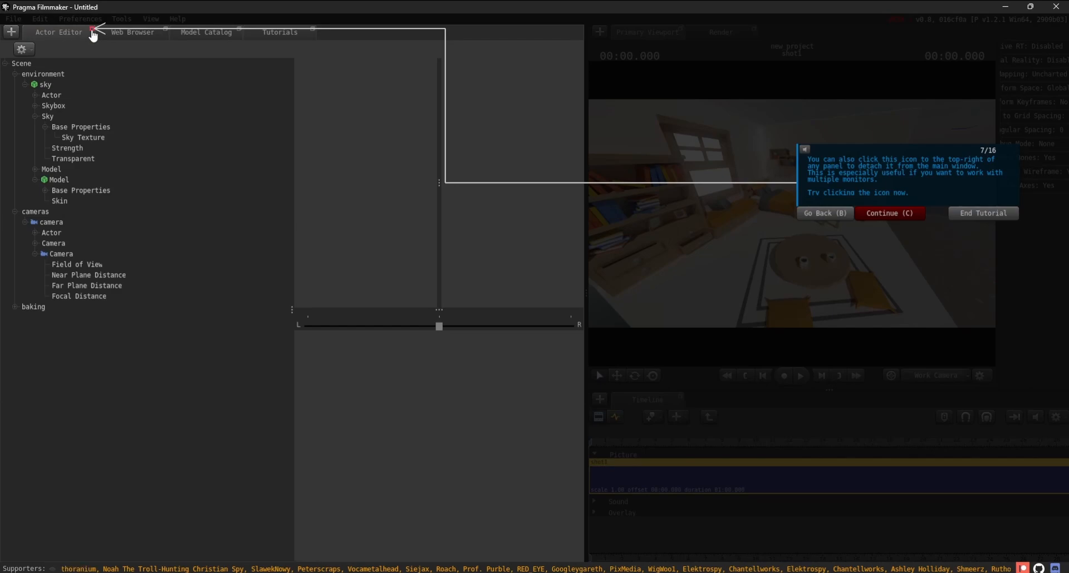
Step: Detach the Actor Editor into its own window and reposition it on screen
click(93, 35)
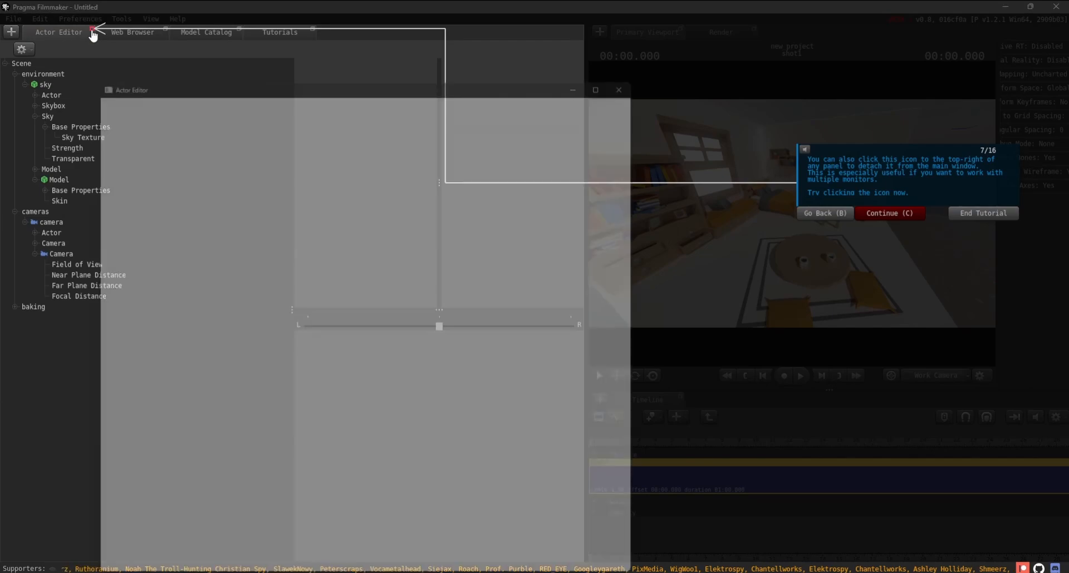
click(93, 33)
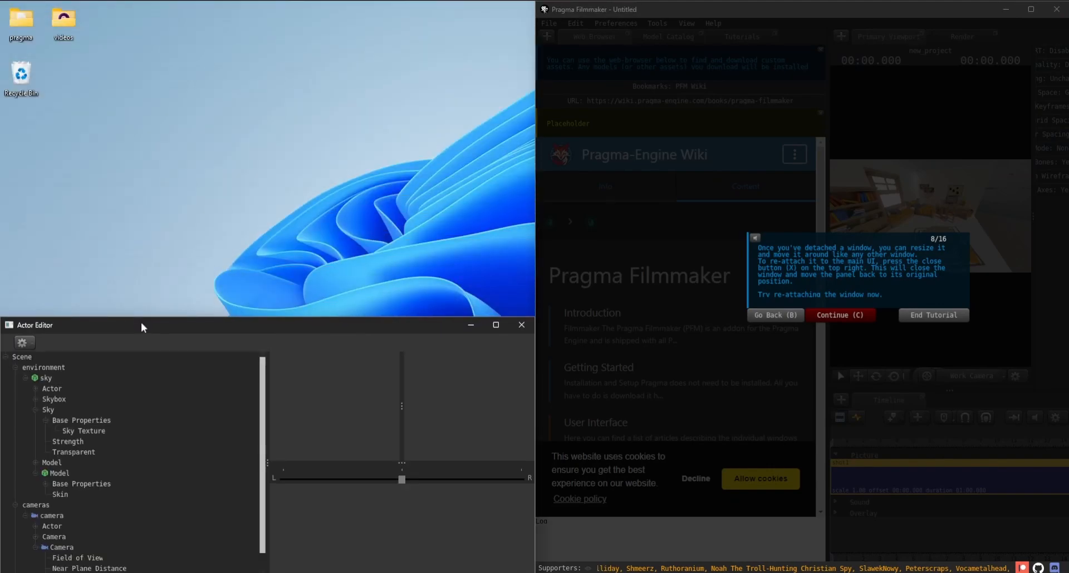
drag(144, 325, 375, 201)
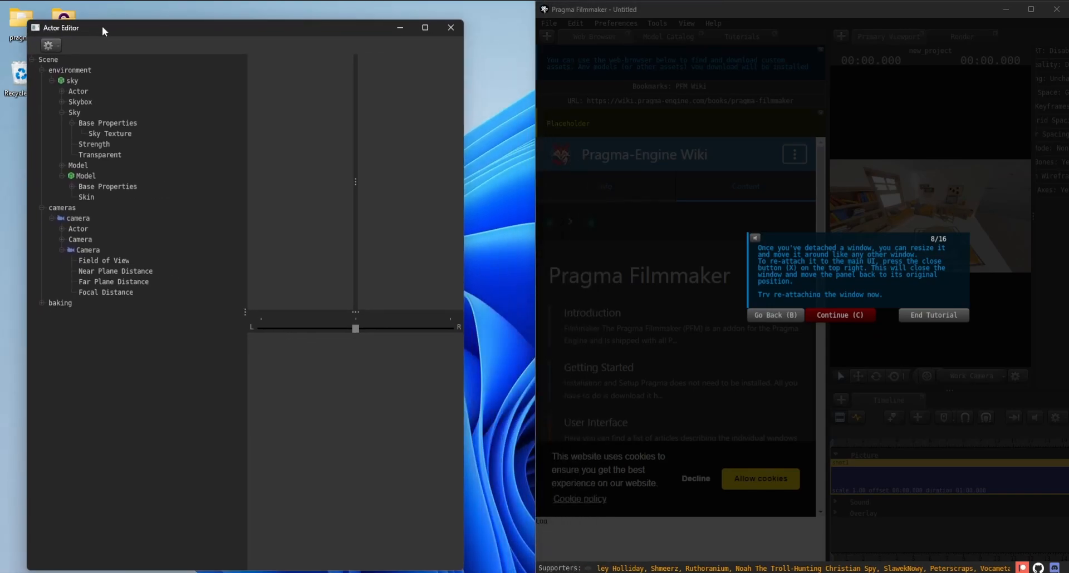
drag(78, 26, 58, 129)
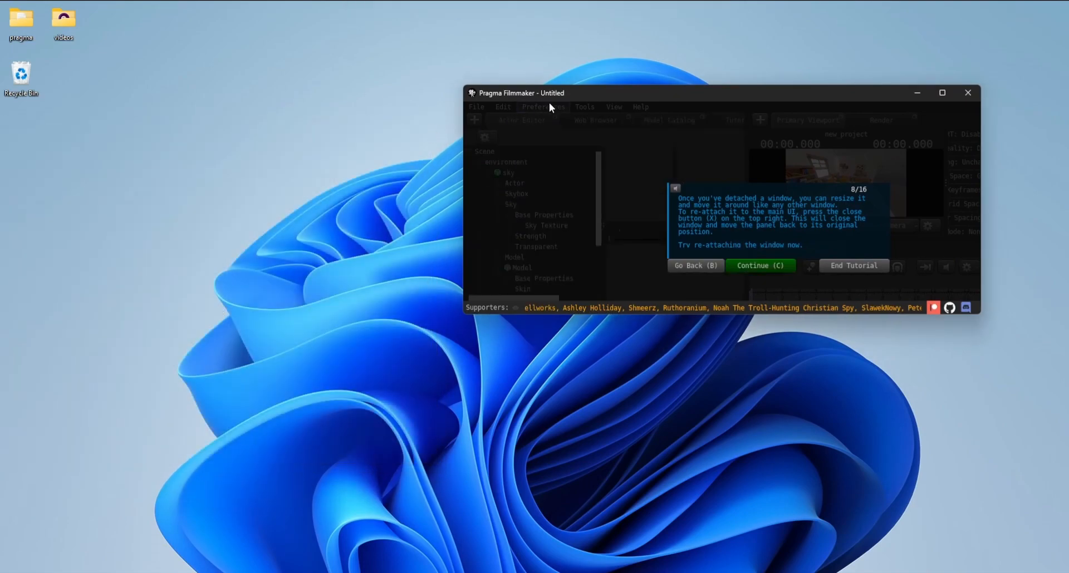
Step: Maximize the window, advance the tutorial and switch to the three-columns layout from View > Layout
click(942, 92)
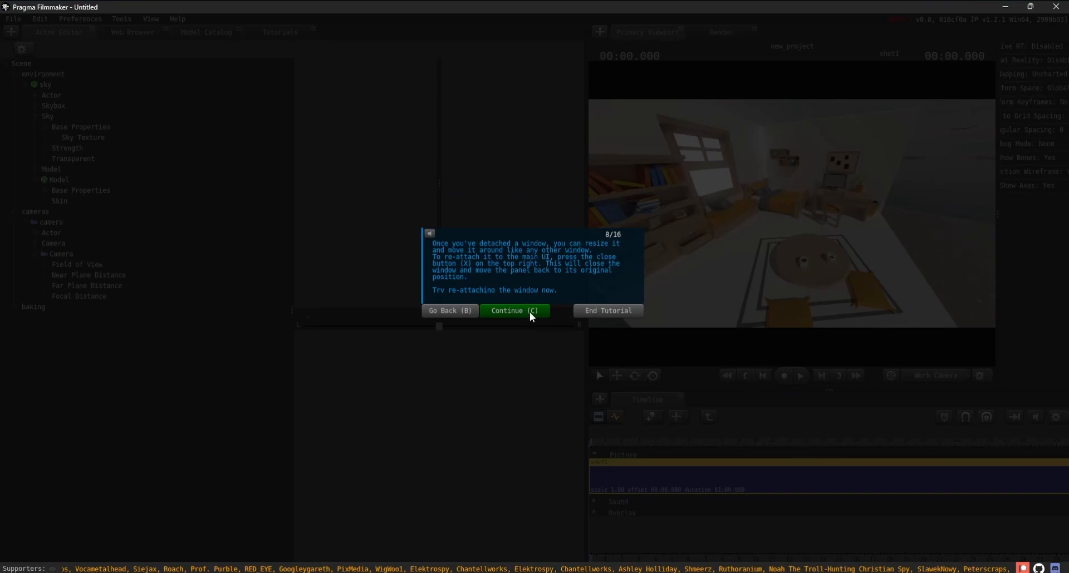
click(515, 311)
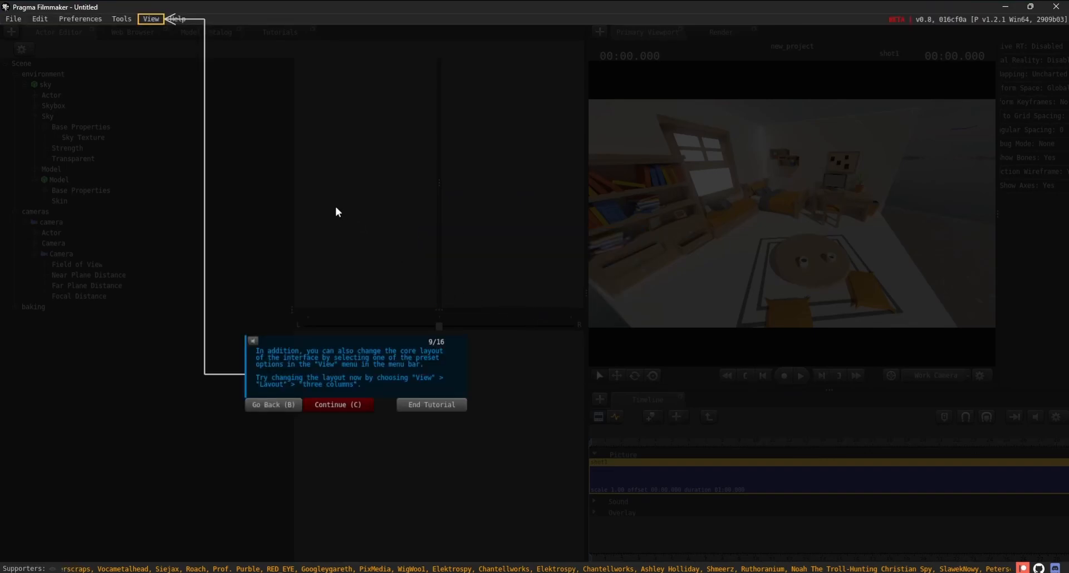
mouse_move(325, 190)
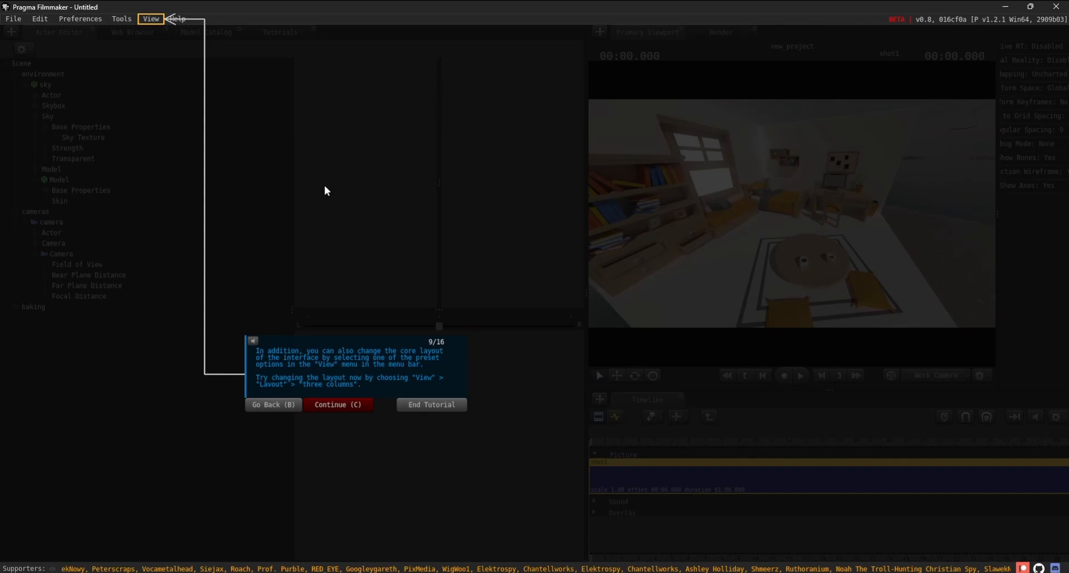
mouse_move(161, 26)
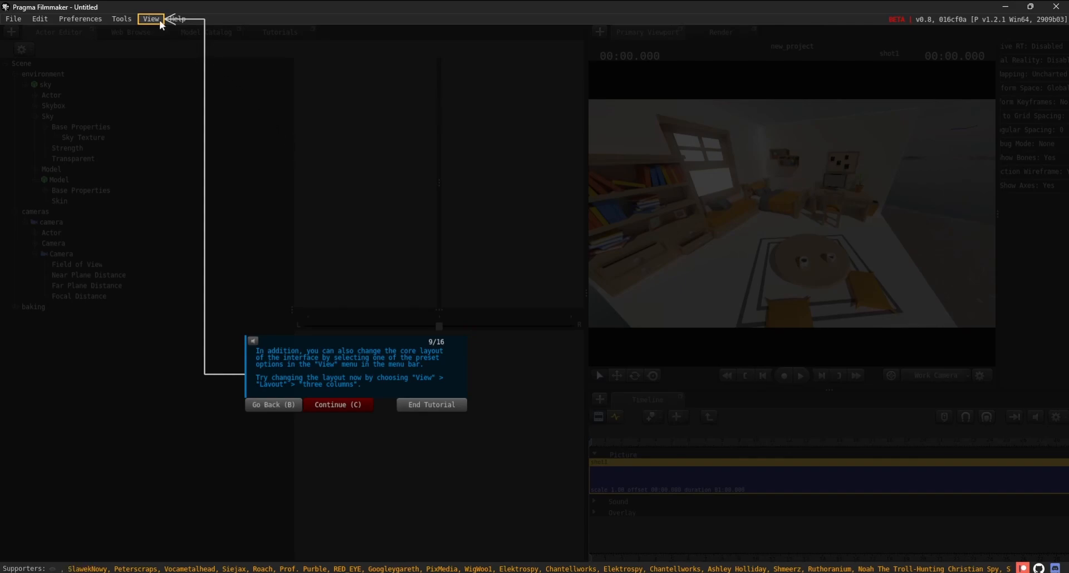
click(152, 19)
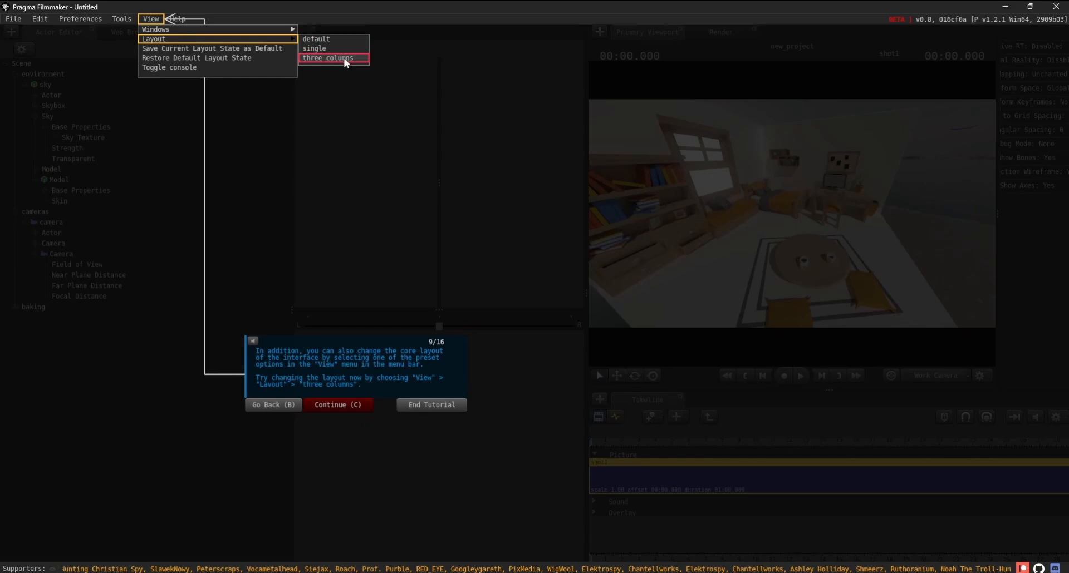
click(327, 58)
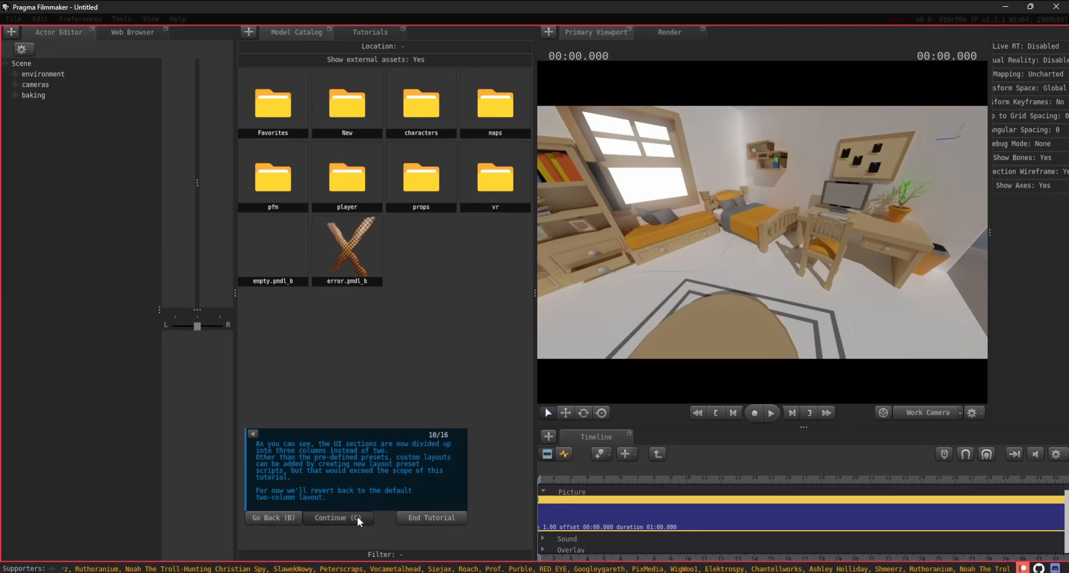
Step: Revert to the default two-column layout and view Save Current Layout State as Default in the View menu
click(337, 518)
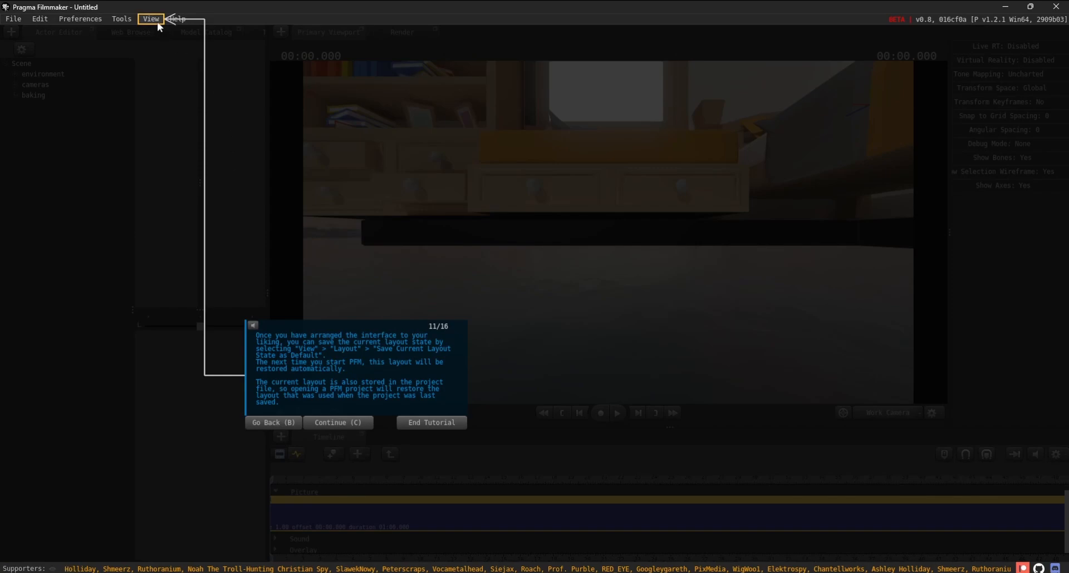
click(151, 19)
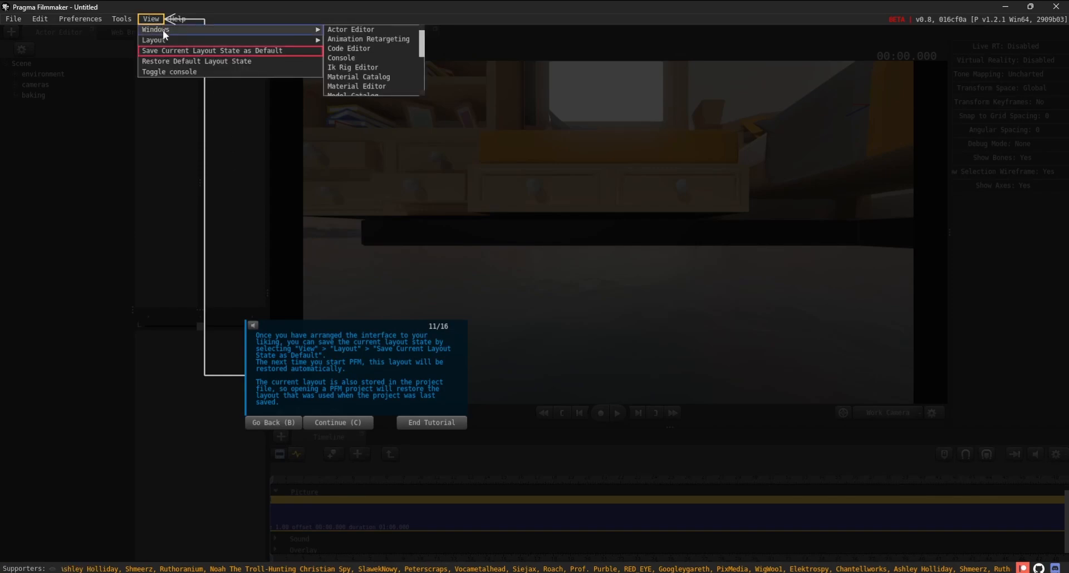
mouse_move(218, 50)
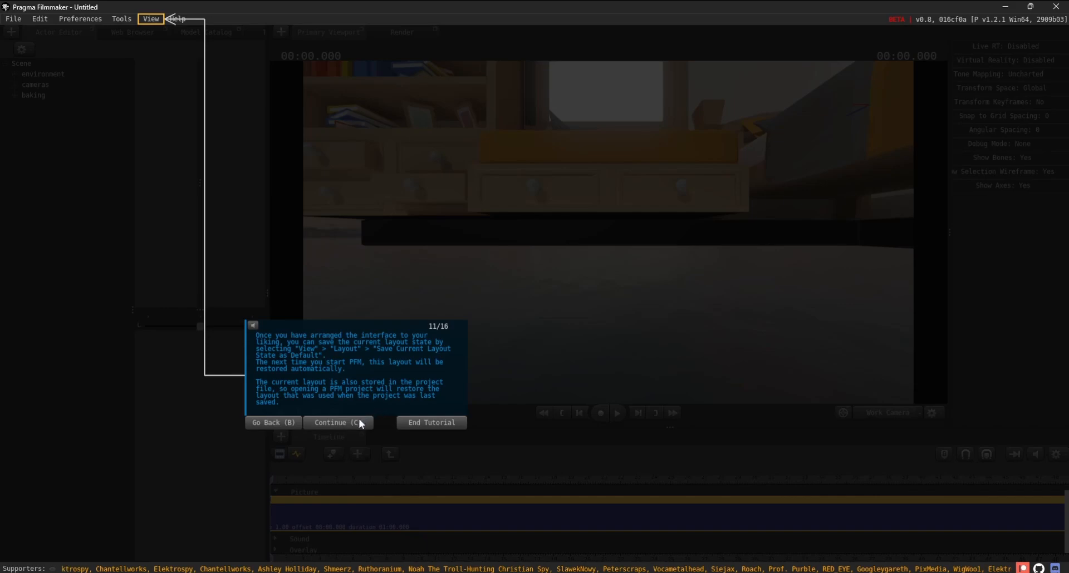
Step: Review the Help menu links and advance to slide 13 announcing the intro tutorial is complete
click(337, 423)
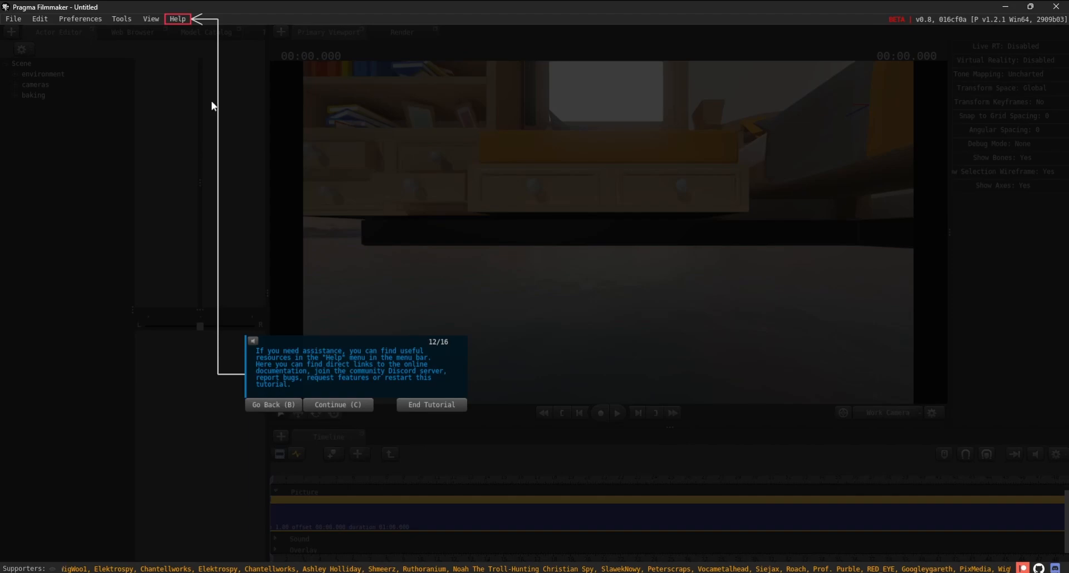
click(177, 19)
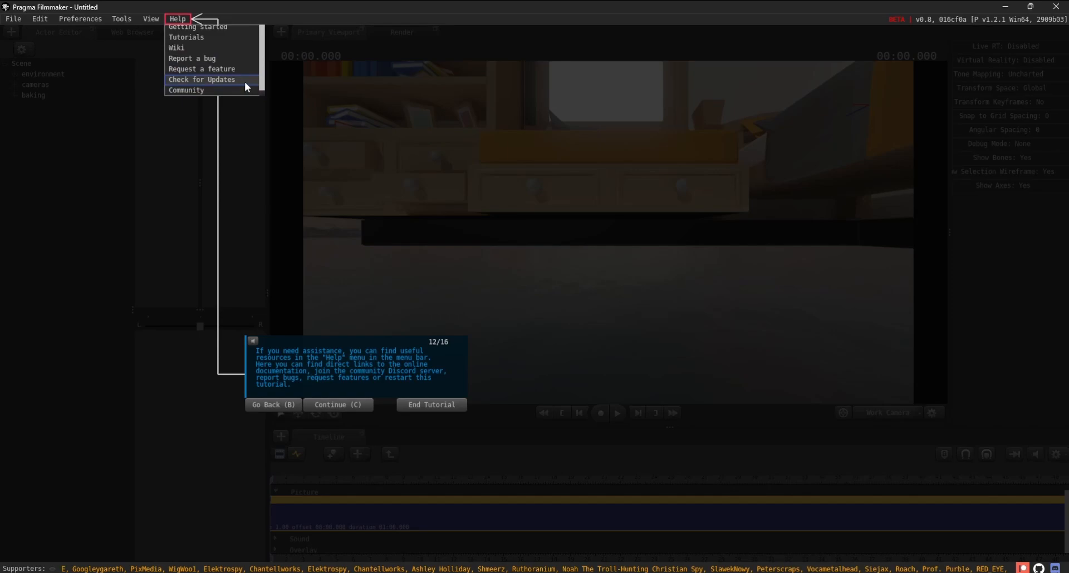
mouse_move(258, 187)
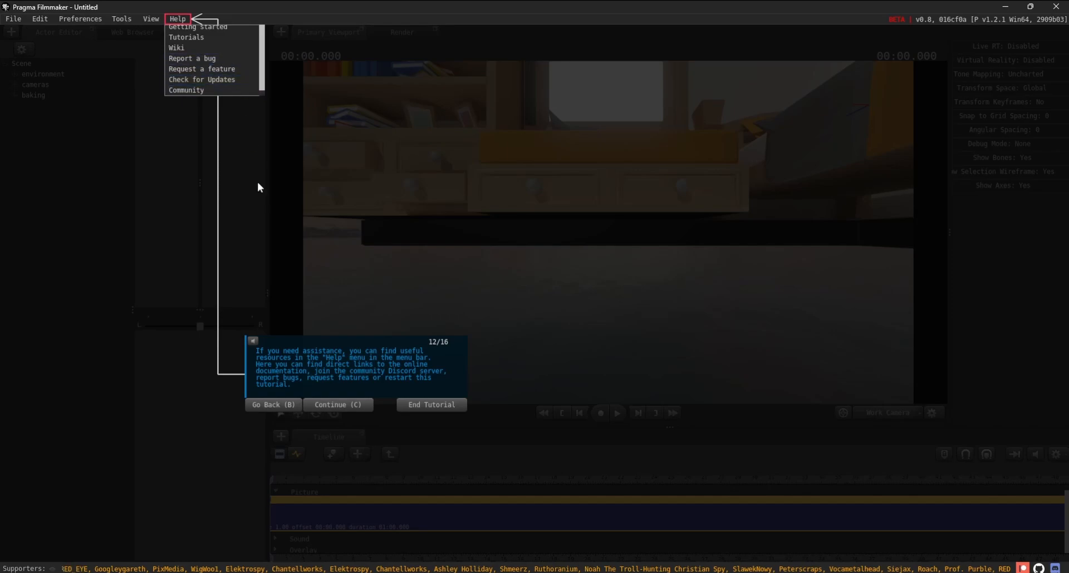
click(337, 404)
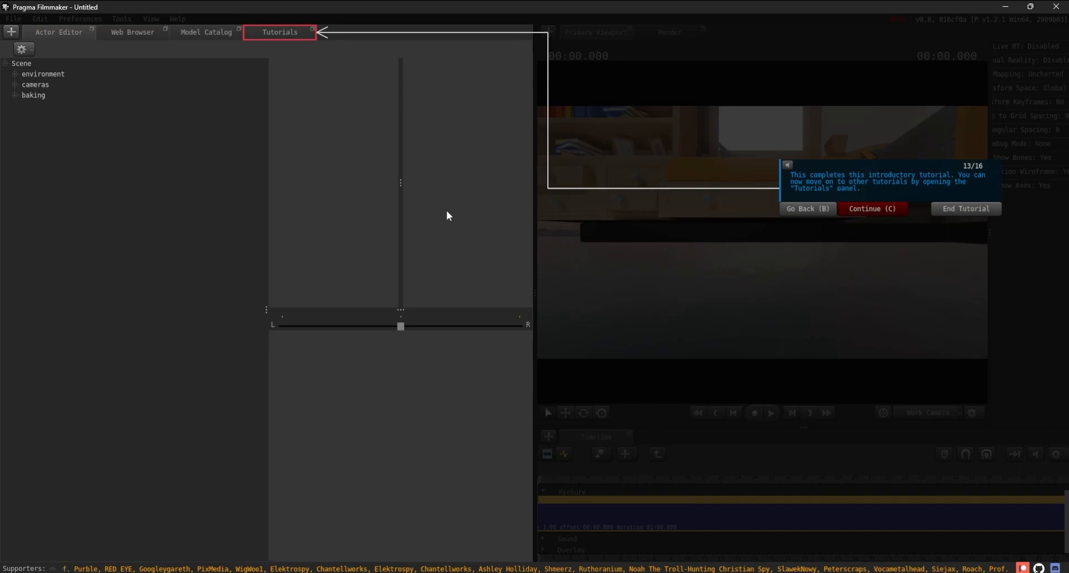
Step: Show the Tutorials panel with its category folders and advance to slide 14 on difficulty markers
click(279, 32)
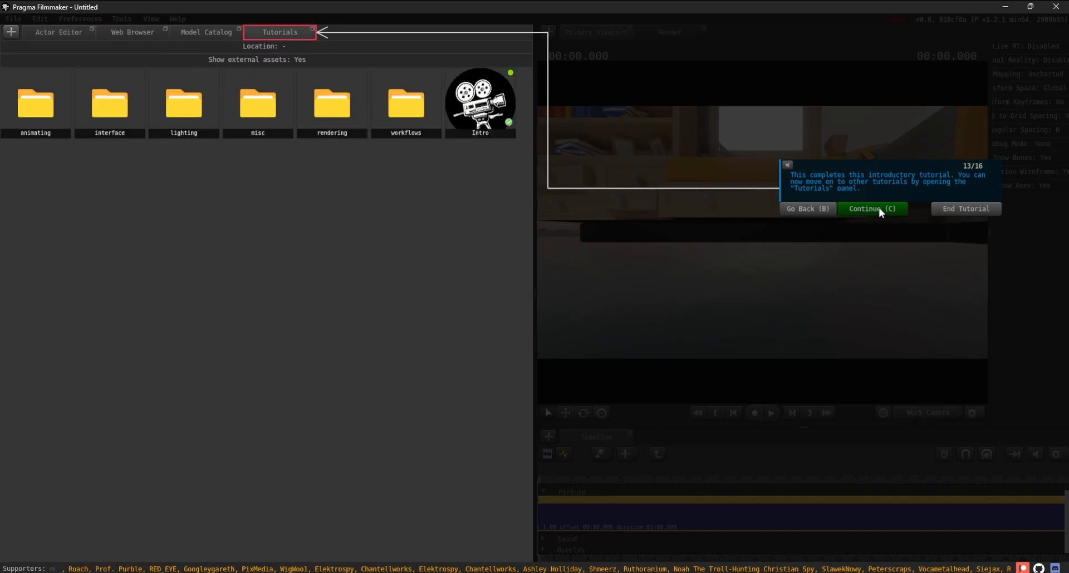
click(871, 208)
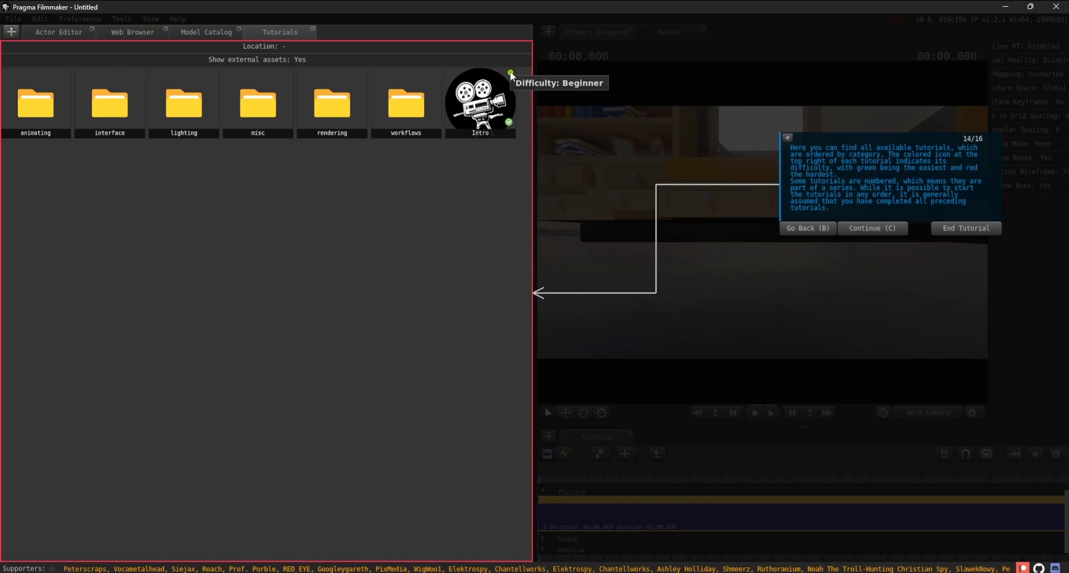
mouse_move(476, 172)
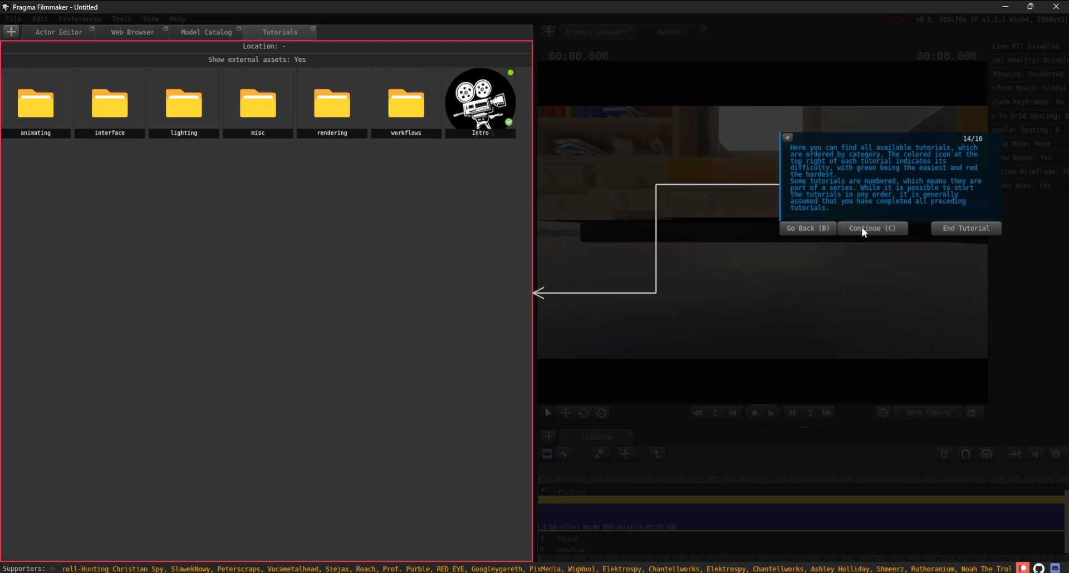
Step: End the intro tutorial, leaving the Tutorials panel on the interface category's Viewport series
click(870, 228)
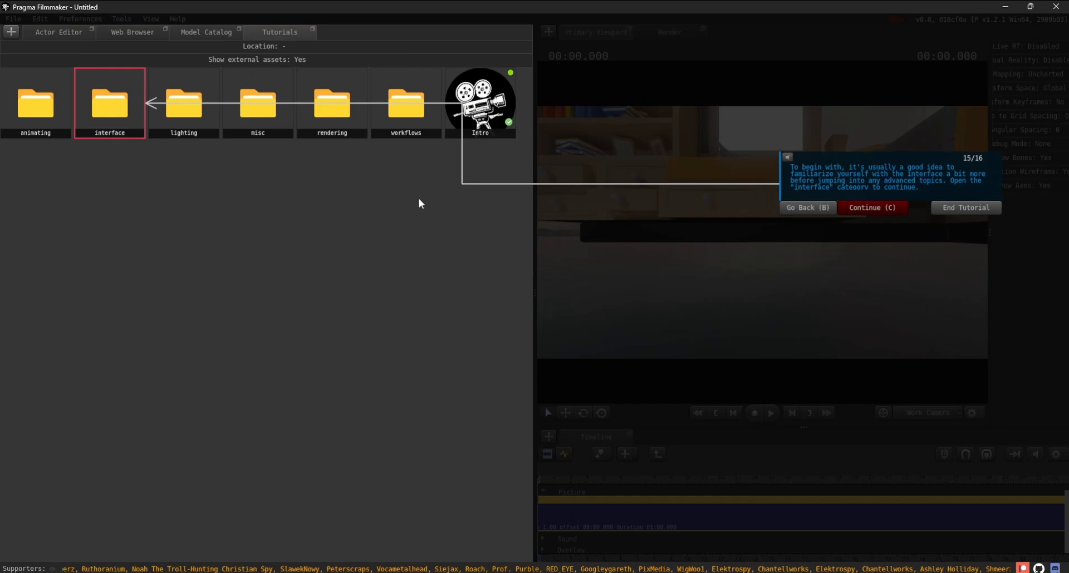
mouse_move(126, 129)
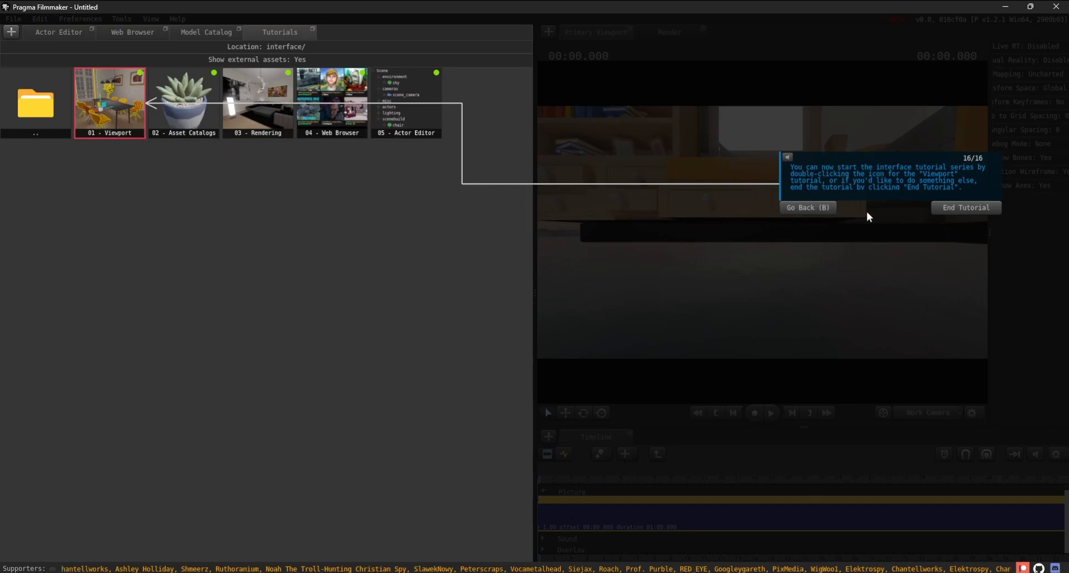
mouse_move(915, 210)
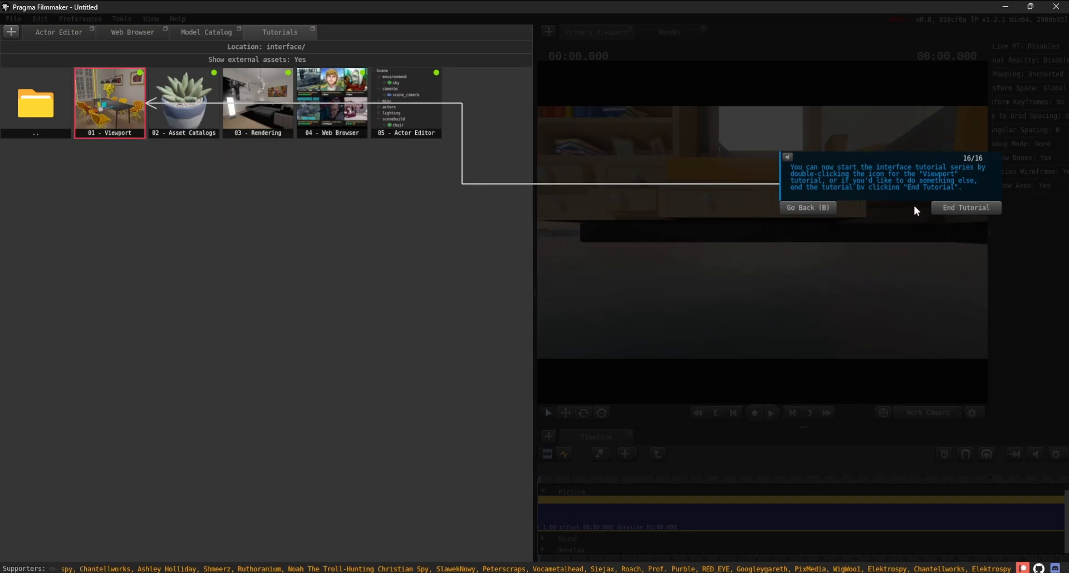
click(964, 208)
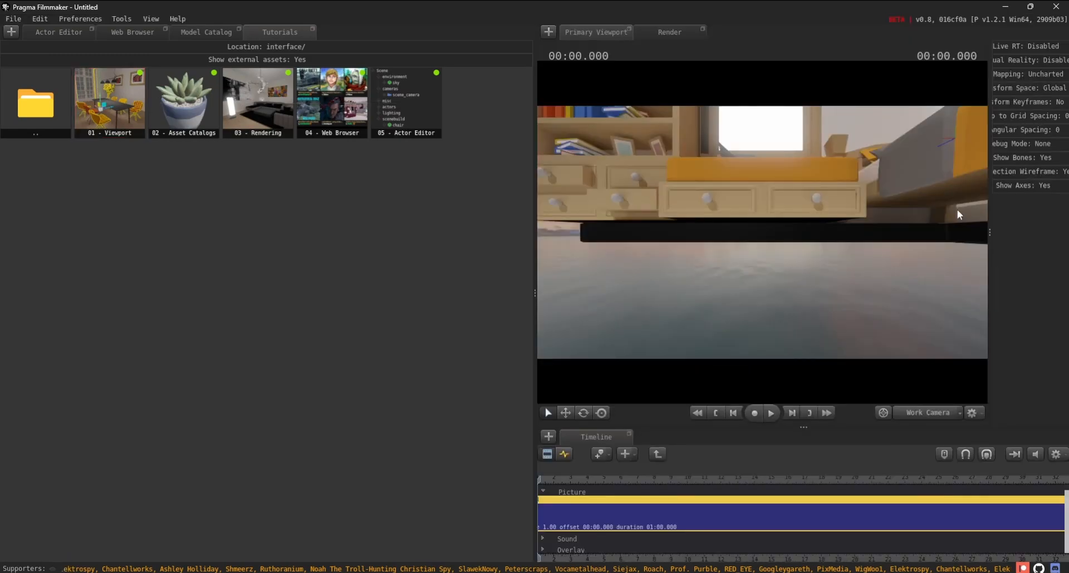